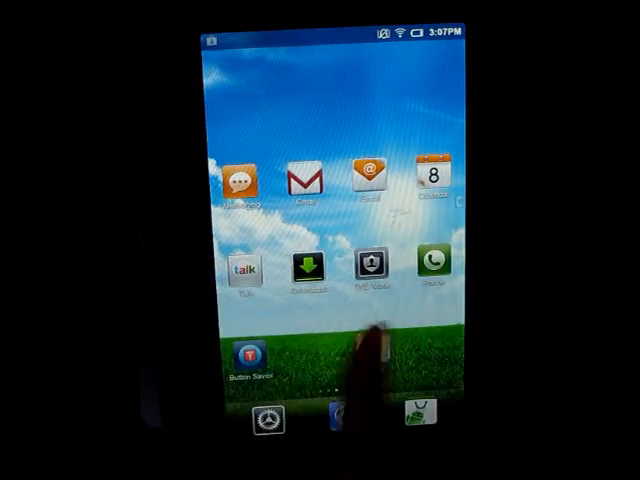
Step: Swipe the home screen left to reach the task manager app
{"action": "scroll", "scroll_direction": "left", "scroll_amount": 3}
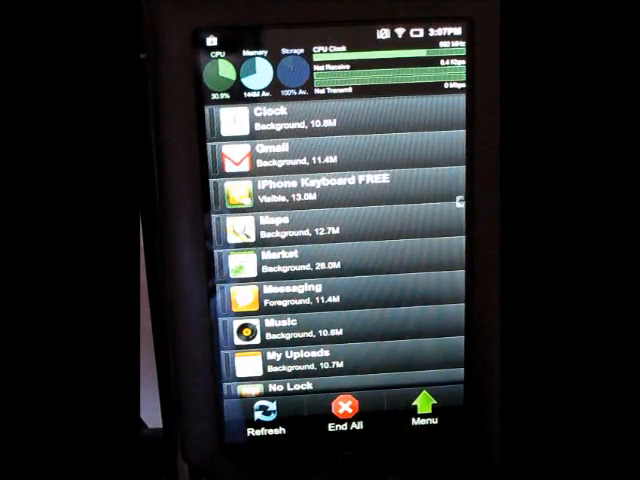
Step: End all background and inactive apps from the task manager's End All options
{"action": "left_click", "coordinate": [347, 421]}
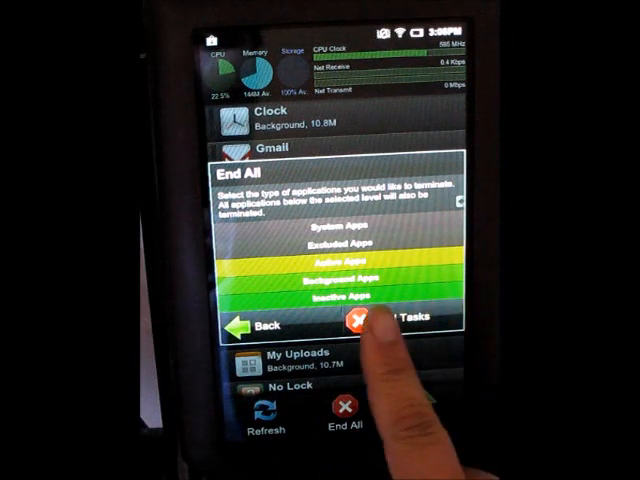
{"action": "left_click", "coordinate": [360, 322]}
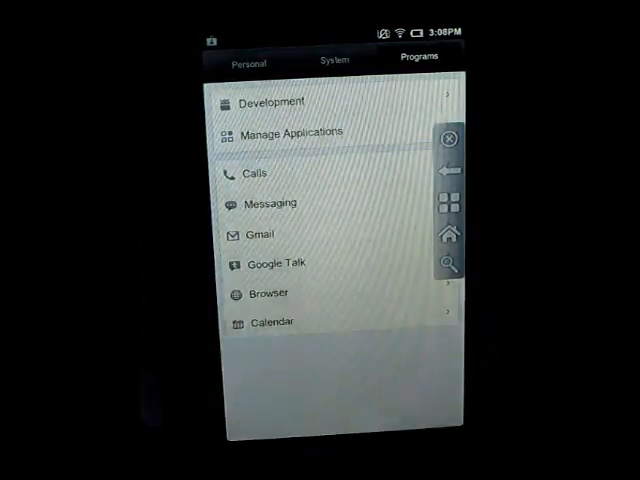
Step: Clear Google Services Framework's data from the All applications list and confirm
{"action": "left_click", "coordinate": [290, 131]}
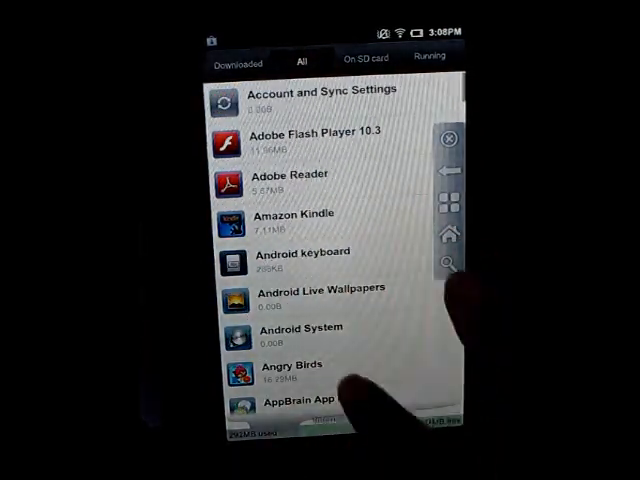
{"action": "scroll", "scroll_direction": "down", "scroll_amount": 3}
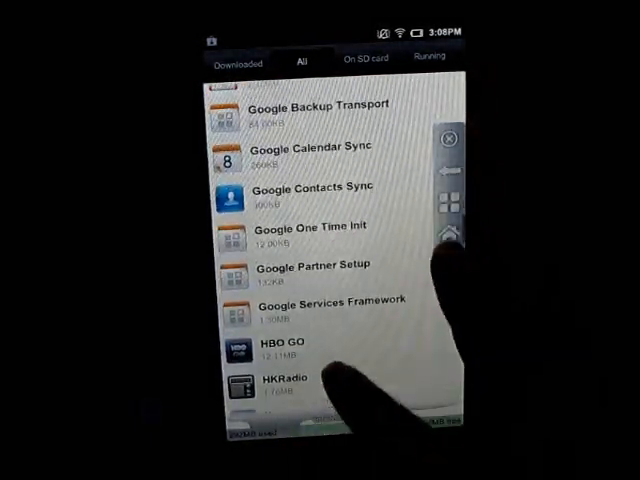
{"action": "scroll", "scroll_direction": "down", "scroll_amount": 3}
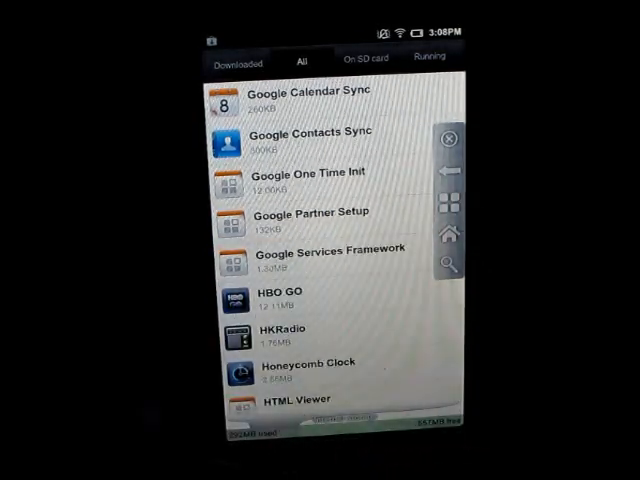
{"action": "left_click", "coordinate": [330, 250]}
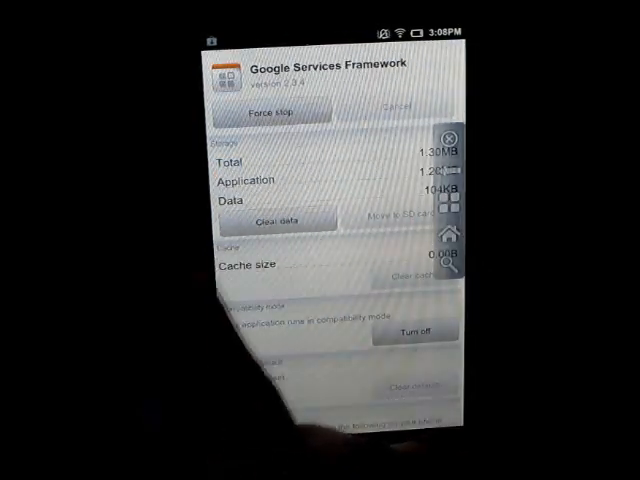
{"action": "left_click", "coordinate": [279, 220]}
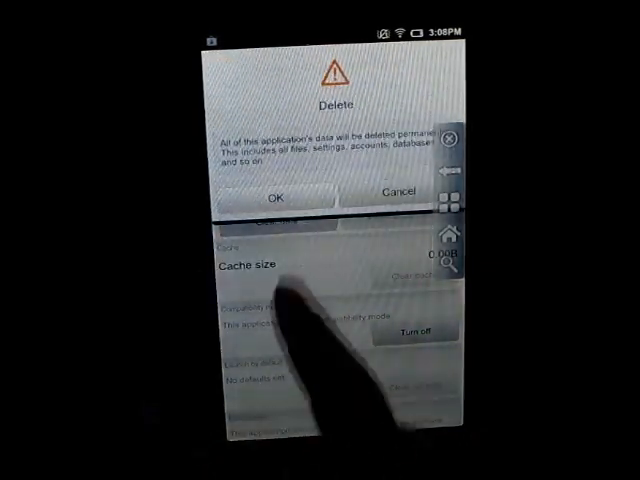
{"action": "left_click", "coordinate": [395, 191]}
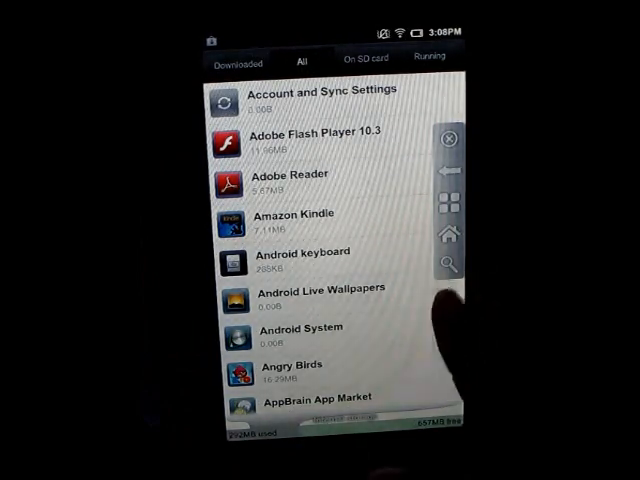
Step: Open Market's app details from the All list and request Clear data
{"action": "scroll", "scroll_direction": "down", "scroll_amount": 3}
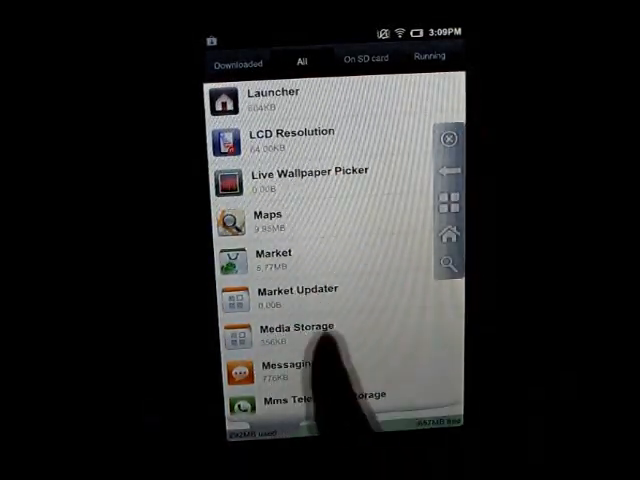
{"action": "left_click", "coordinate": [265, 258]}
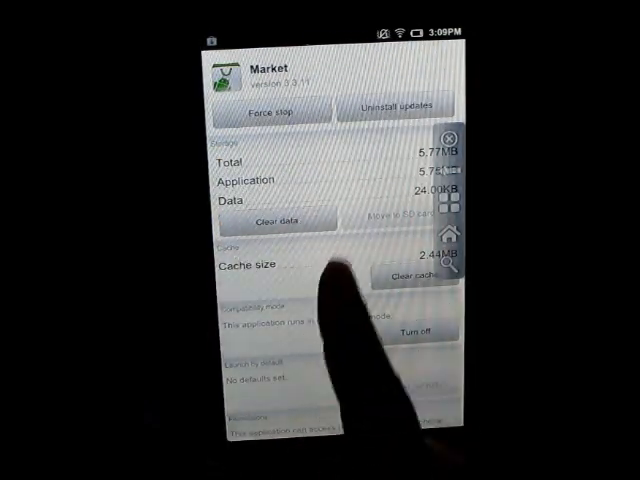
{"action": "left_click", "coordinate": [282, 219]}
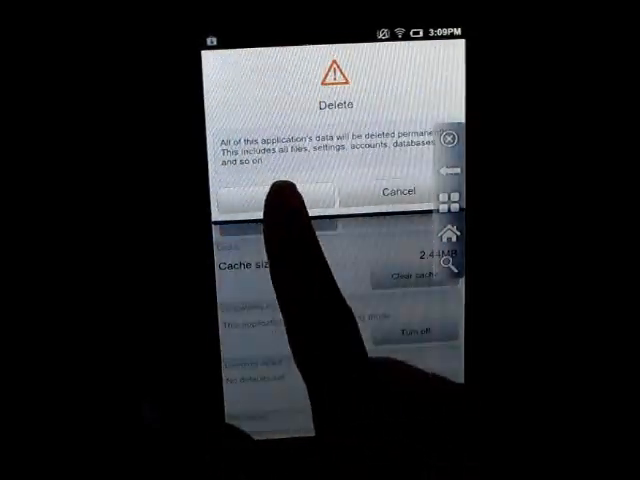